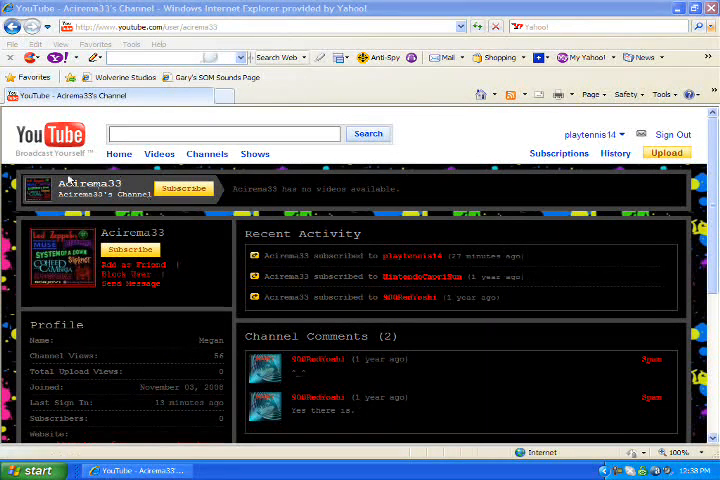
Scroll down the Acirema33 channel page past the profile details to the Add Comment box.
left_click(592, 134)
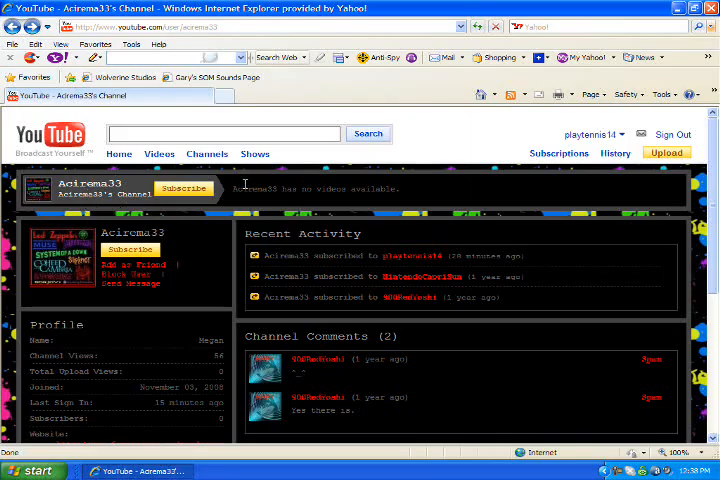
scroll("down", 3)
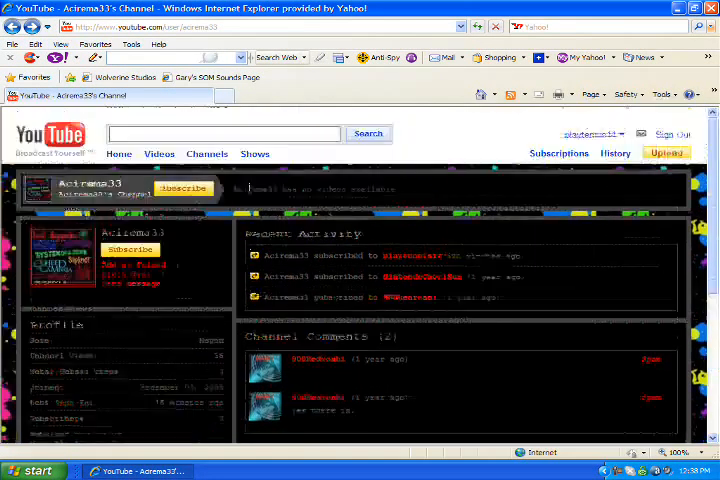
scroll("down", 3)
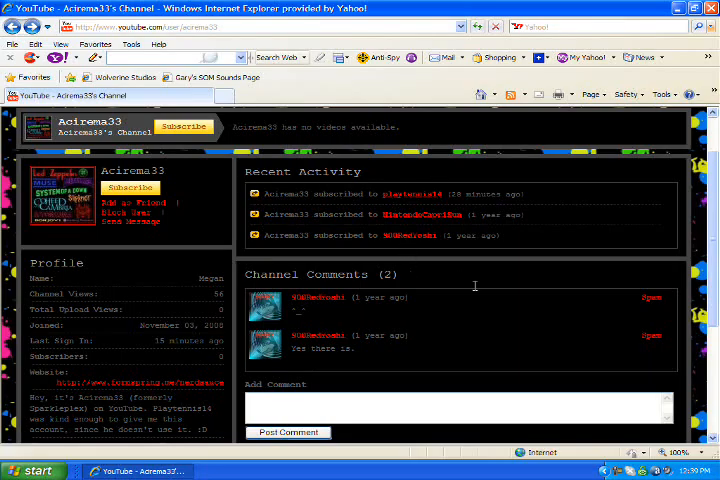
mouse_move(448, 264)
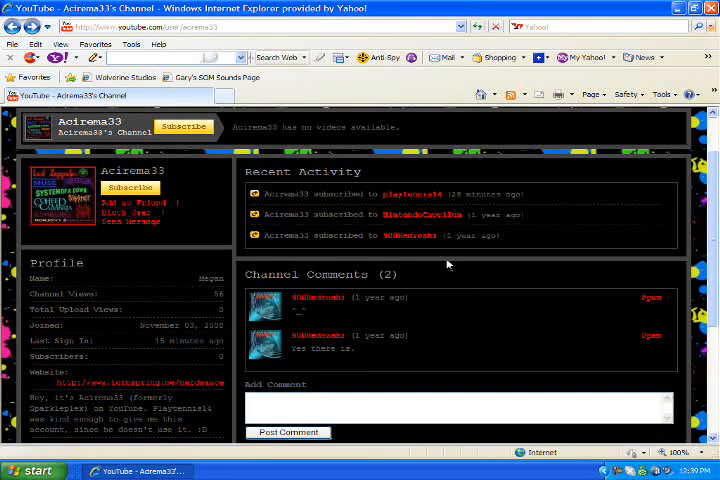
mouse_move(502, 256)
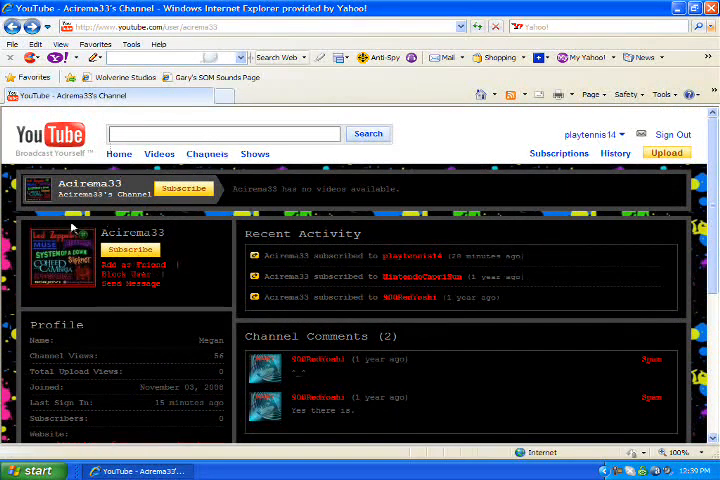
scroll("down", 3)
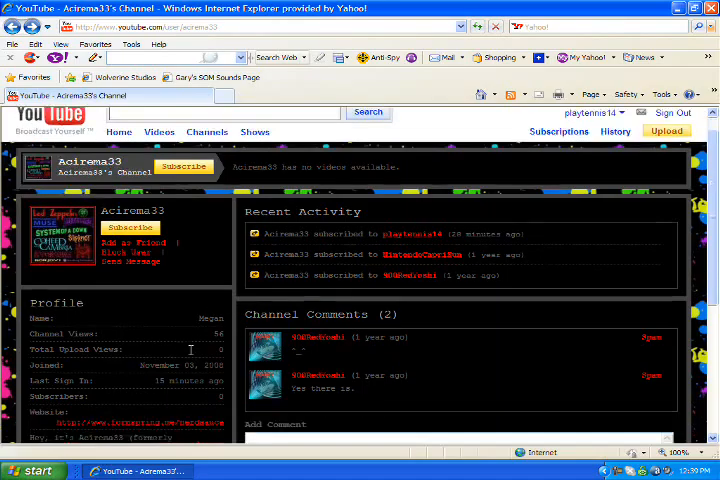
scroll("down", 3)
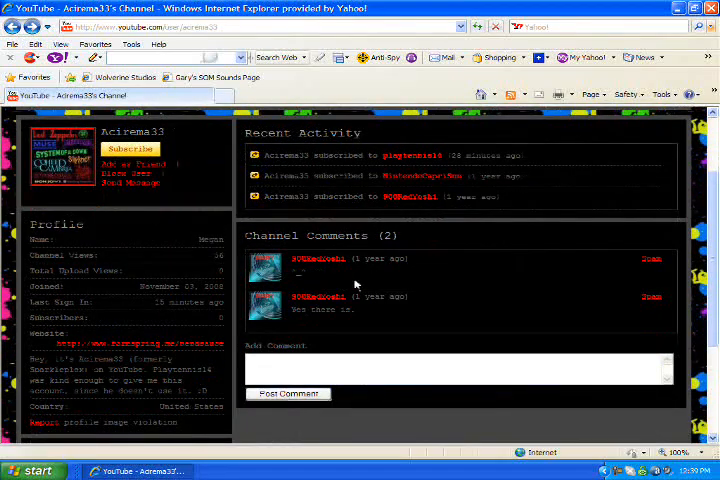
mouse_move(670, 268)
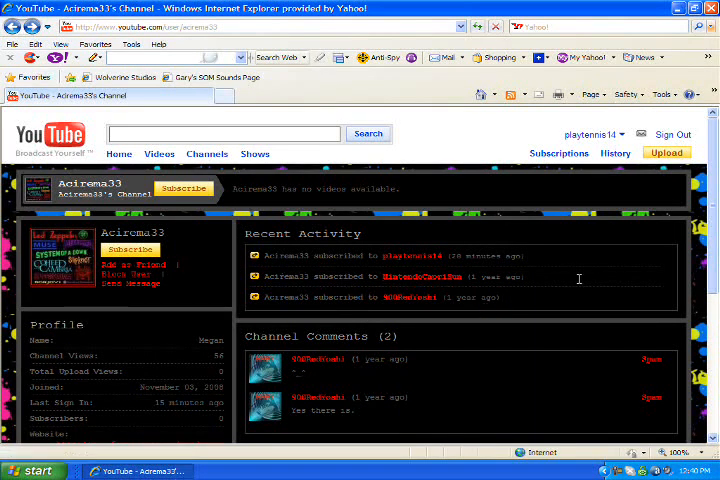
scroll("down", 3)
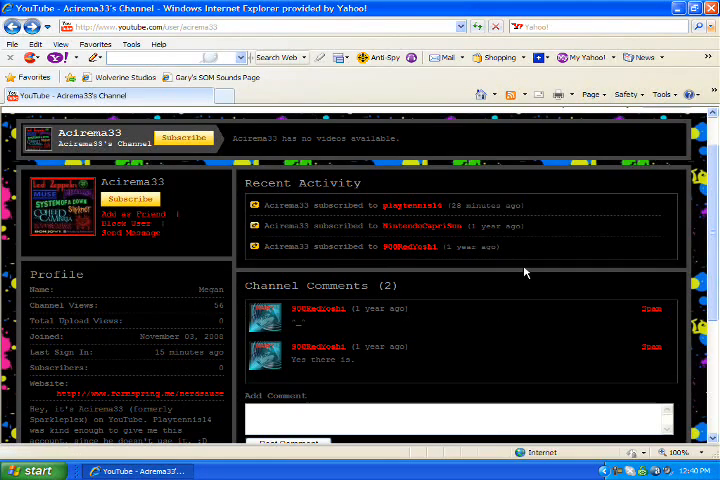
mouse_move(500, 278)
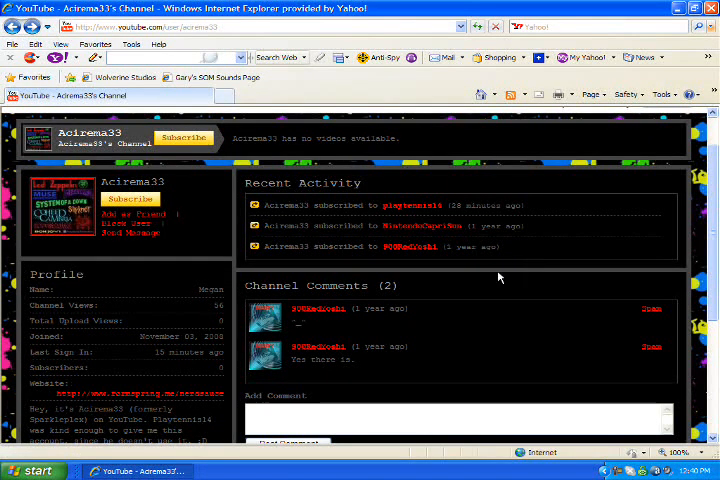